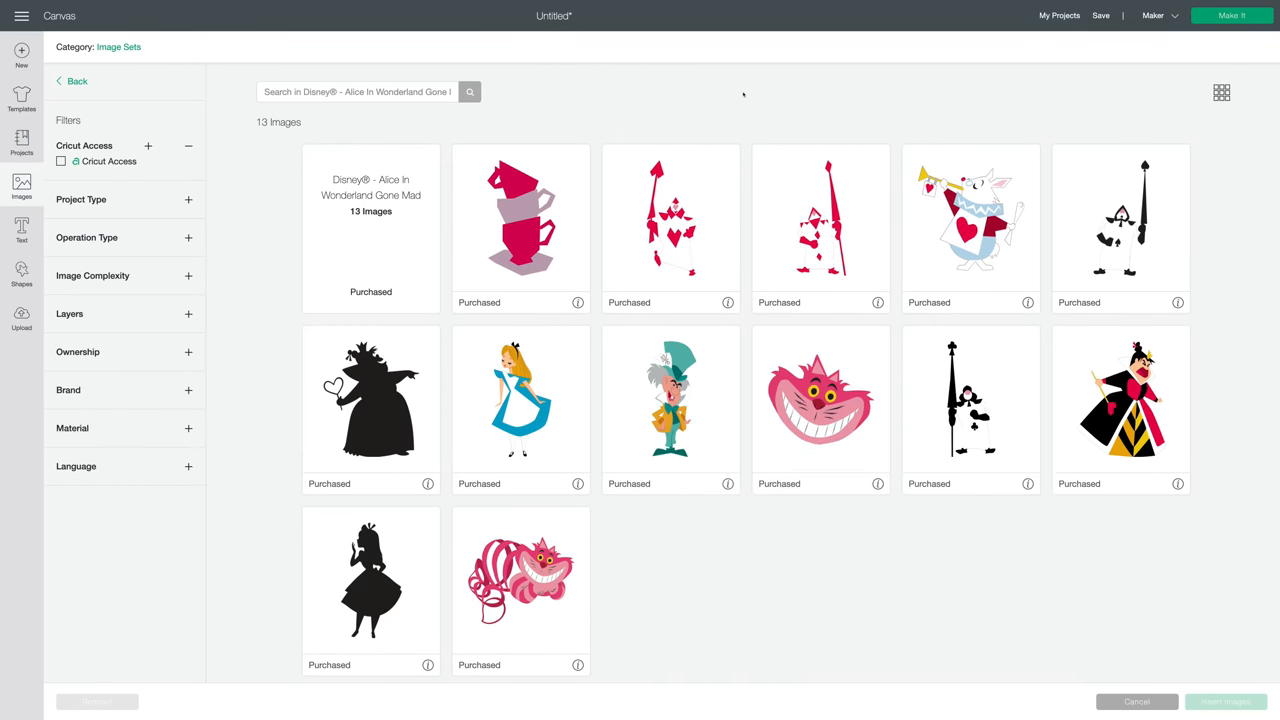
# Insert the chosen Alice in Wonderland images onto the canvas.
pyautogui.click(520, 404)
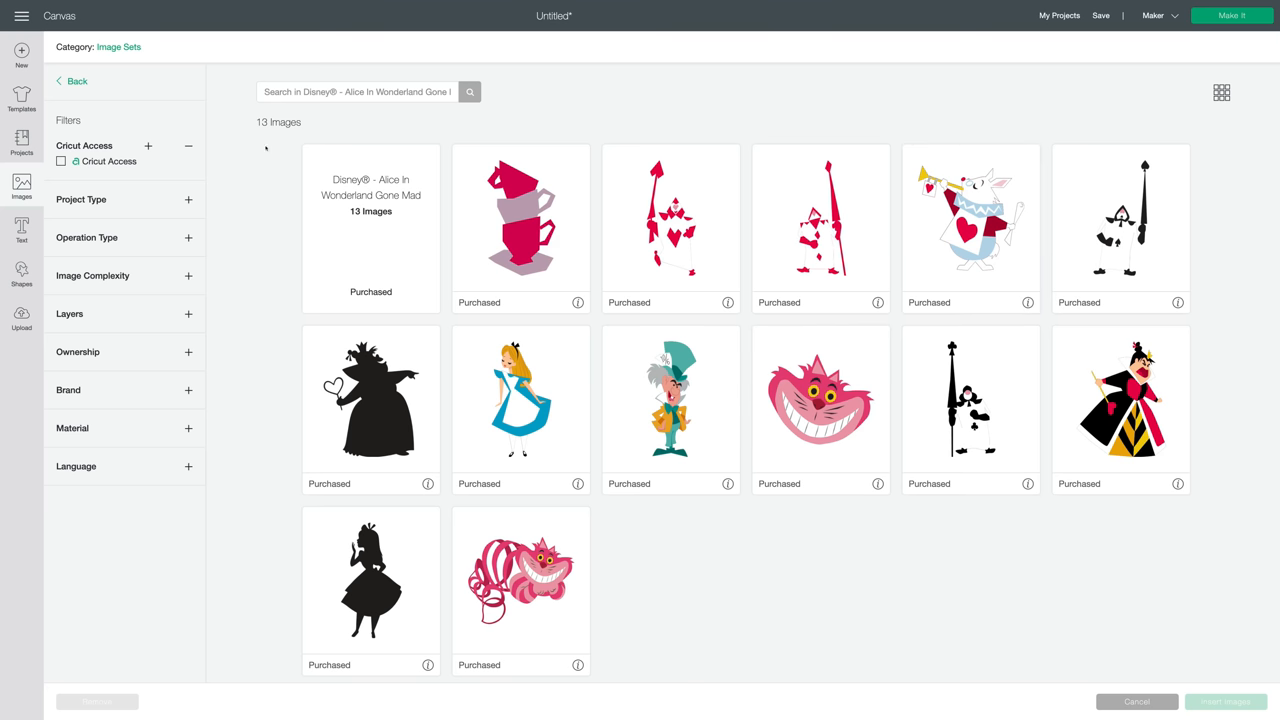
pyautogui.moveTo(770, 568)
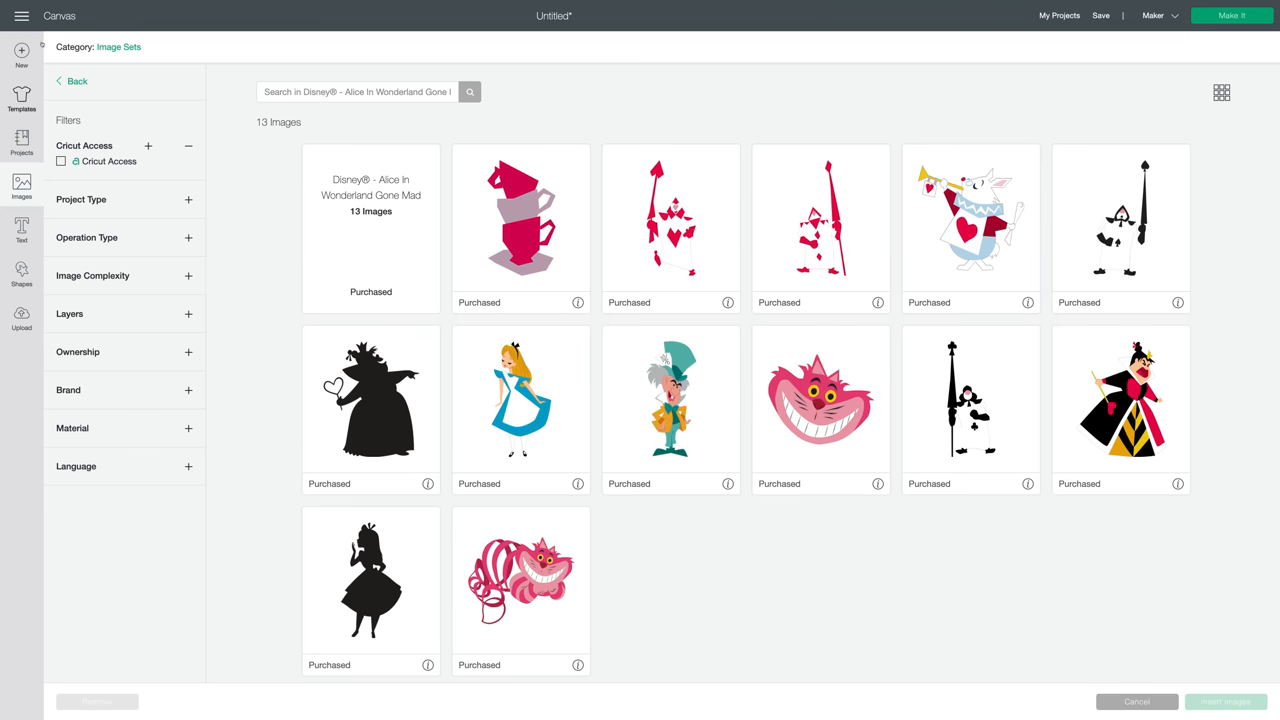
pyautogui.click(1224, 700)
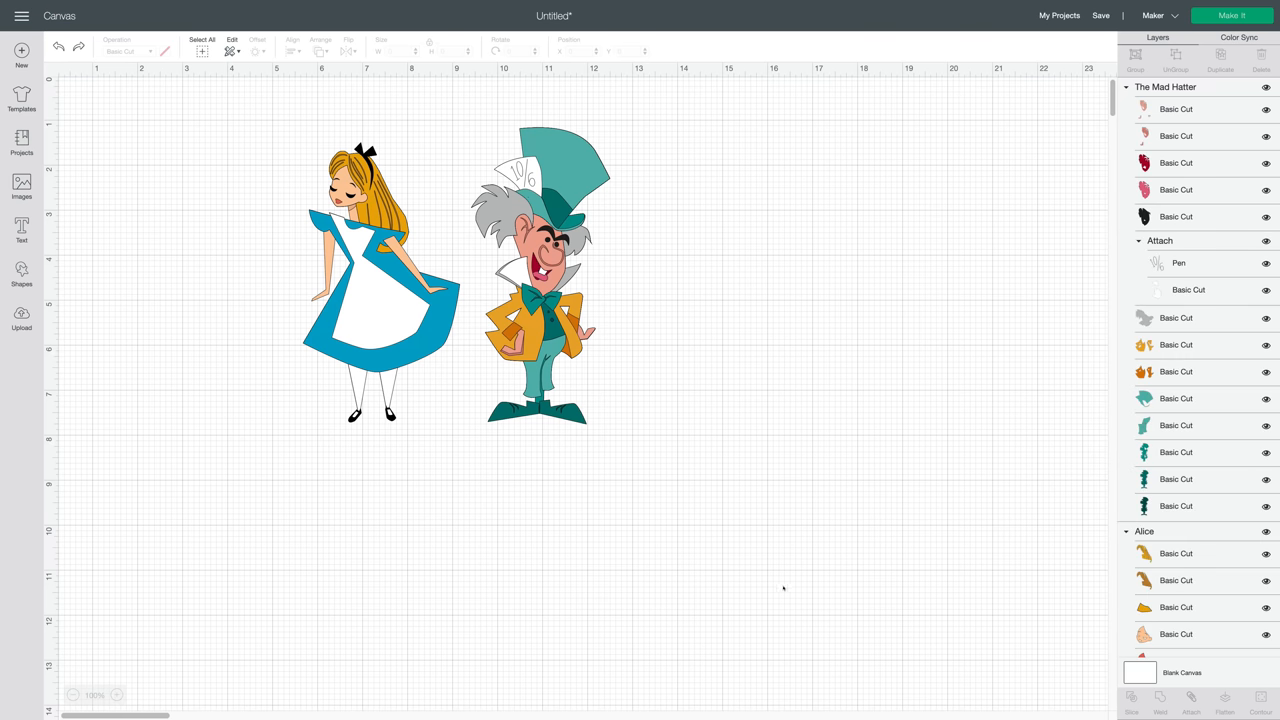
pyautogui.click(380, 280)
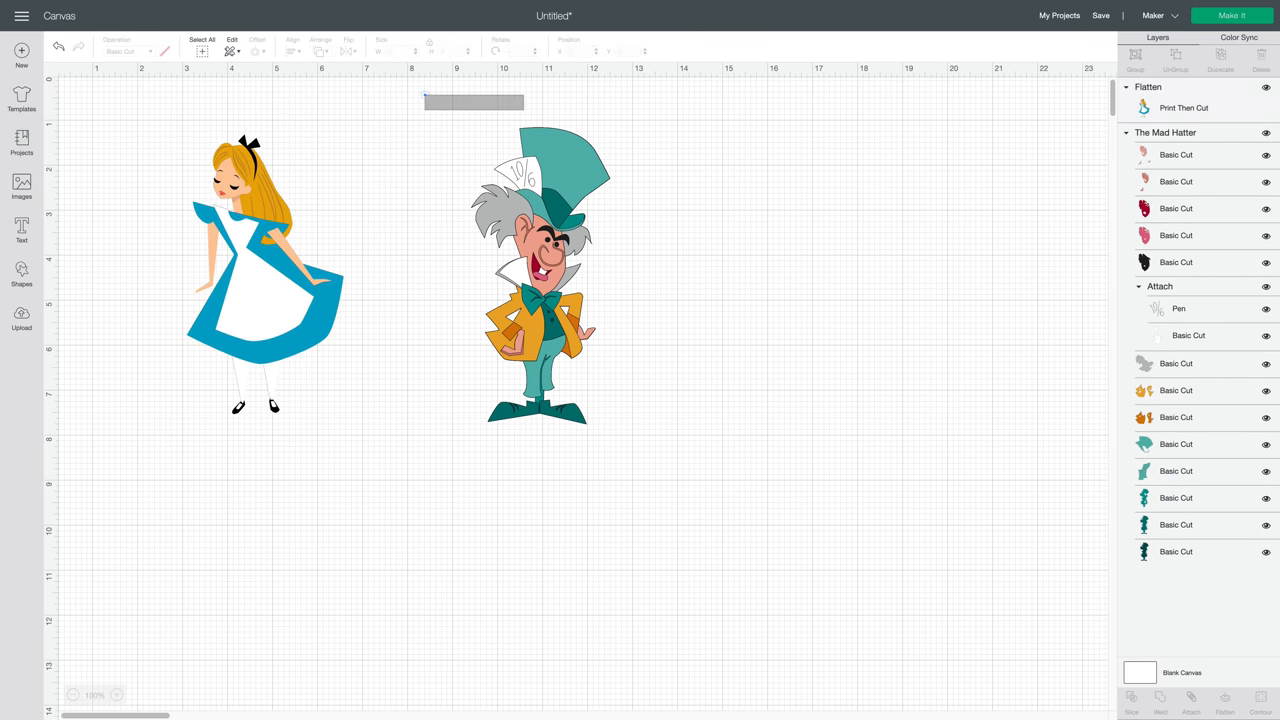
# Flatten the Mad Hatter into a single Print Then Cut image.
pyautogui.rightClick(540, 280)
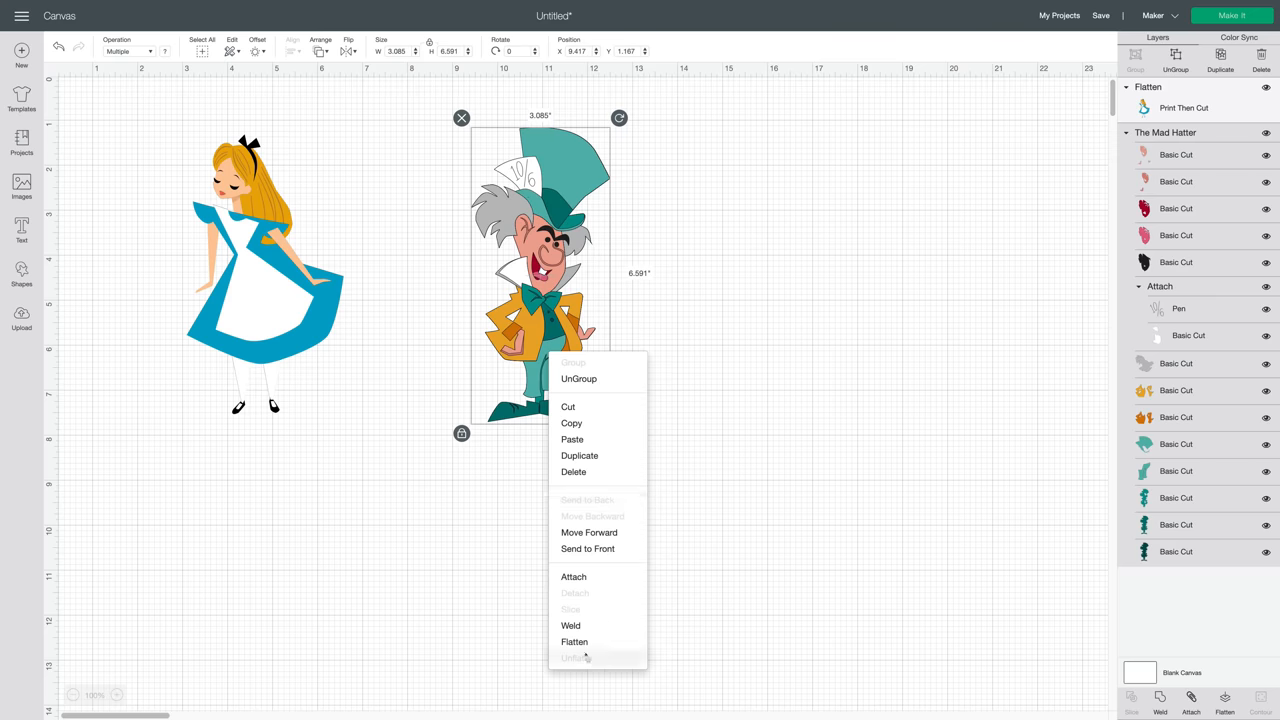
pyautogui.click(574, 640)
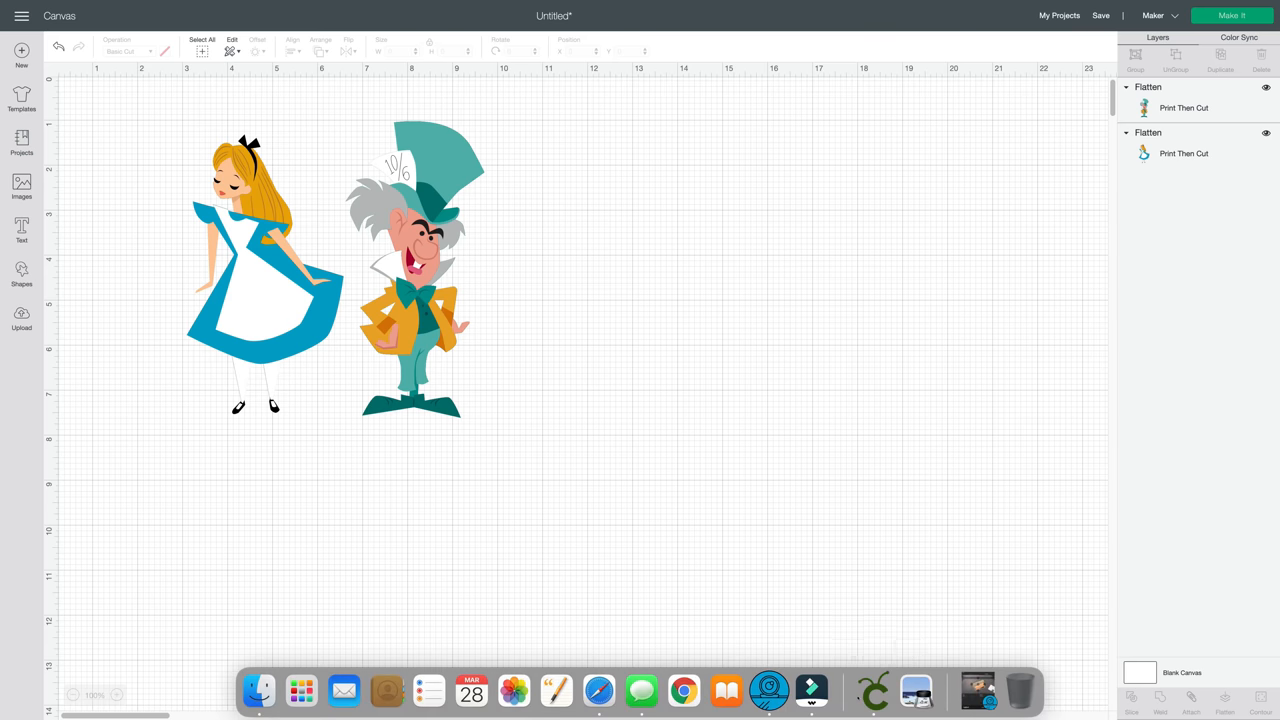
# Return to the image browser to find the Peter Pan Take Me To Neverland set.
pyautogui.click(20, 188)
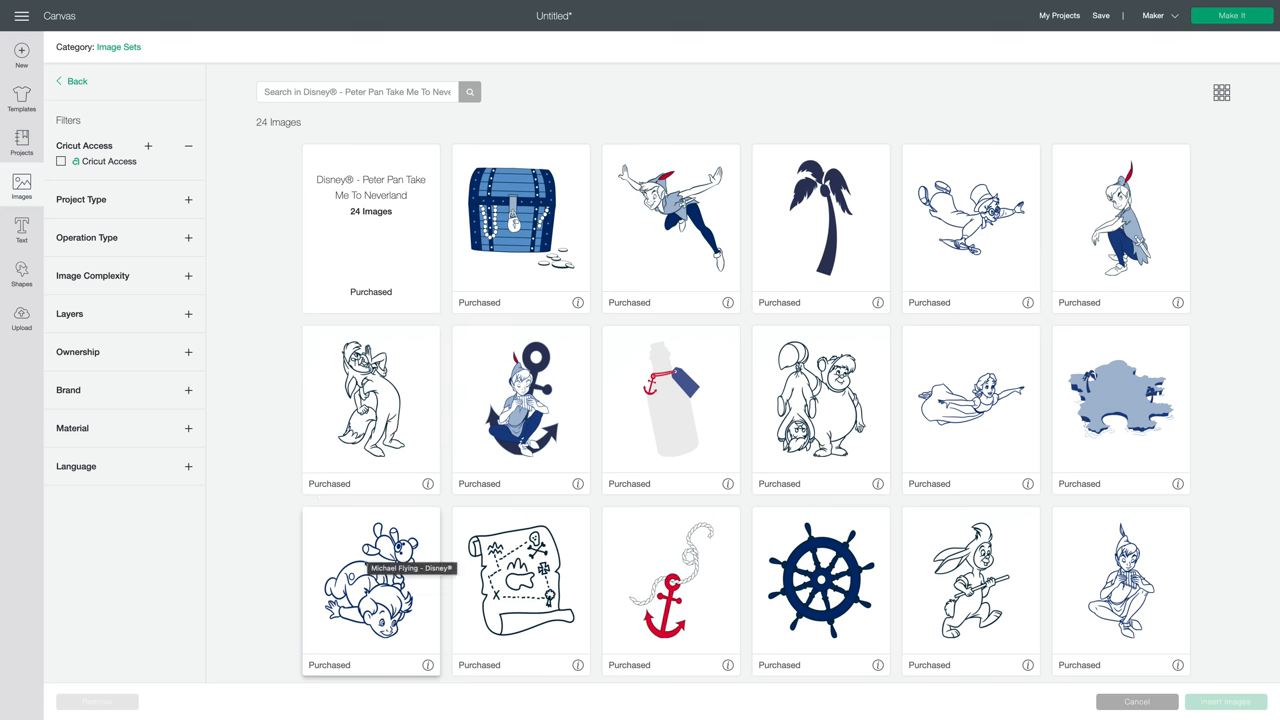
pyautogui.moveTo(970, 580)
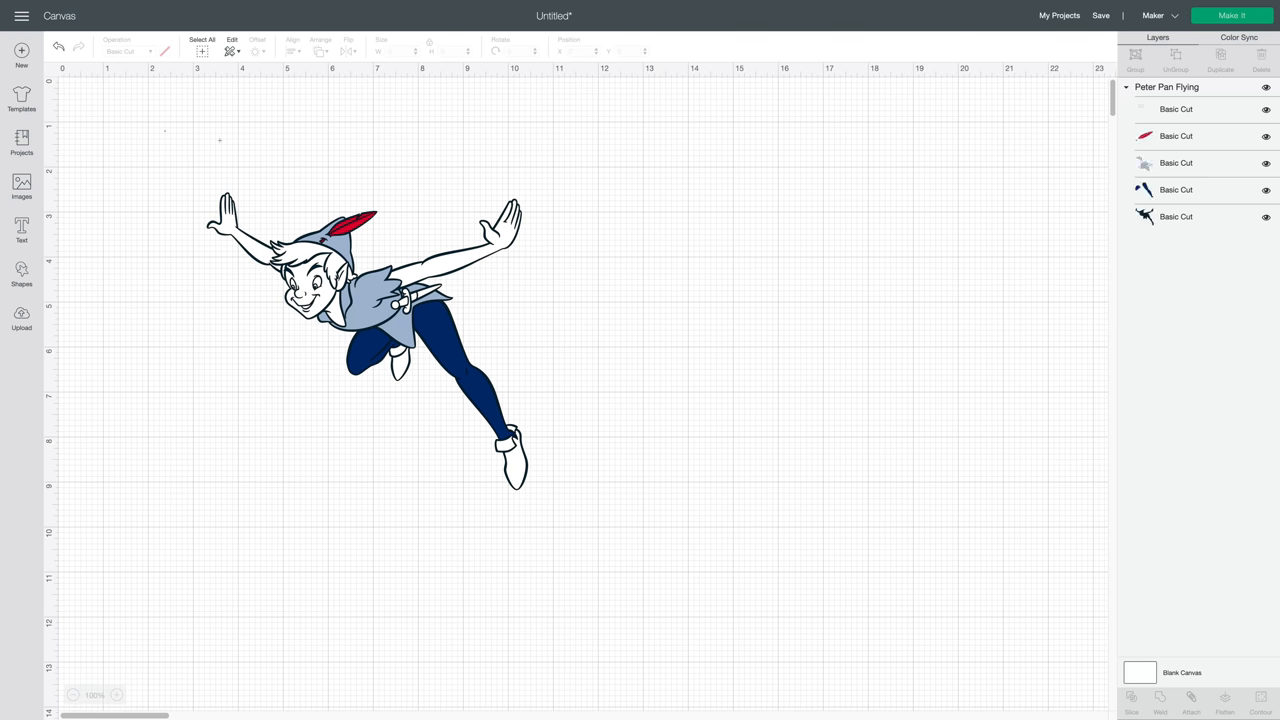
# Flatten flying Peter Pan into a Print Then Cut image, then return to browsing image sets.
pyautogui.rightClick(364, 340)
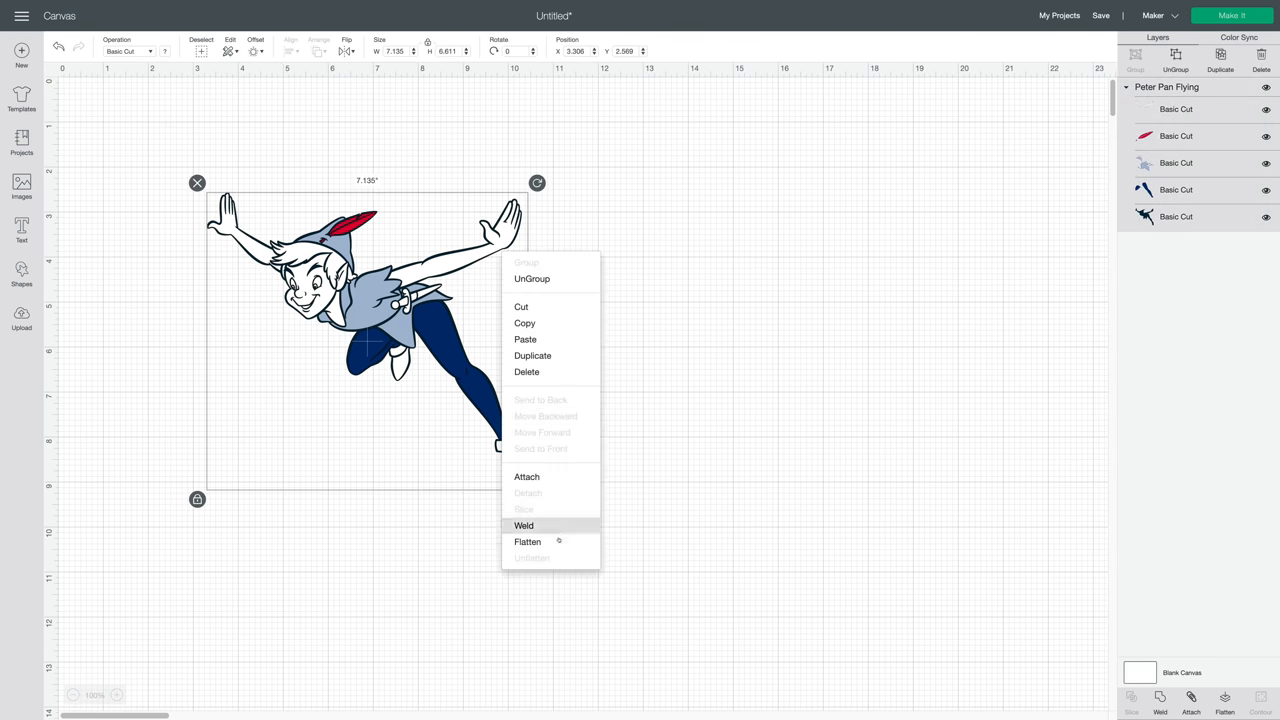
pyautogui.click(528, 540)
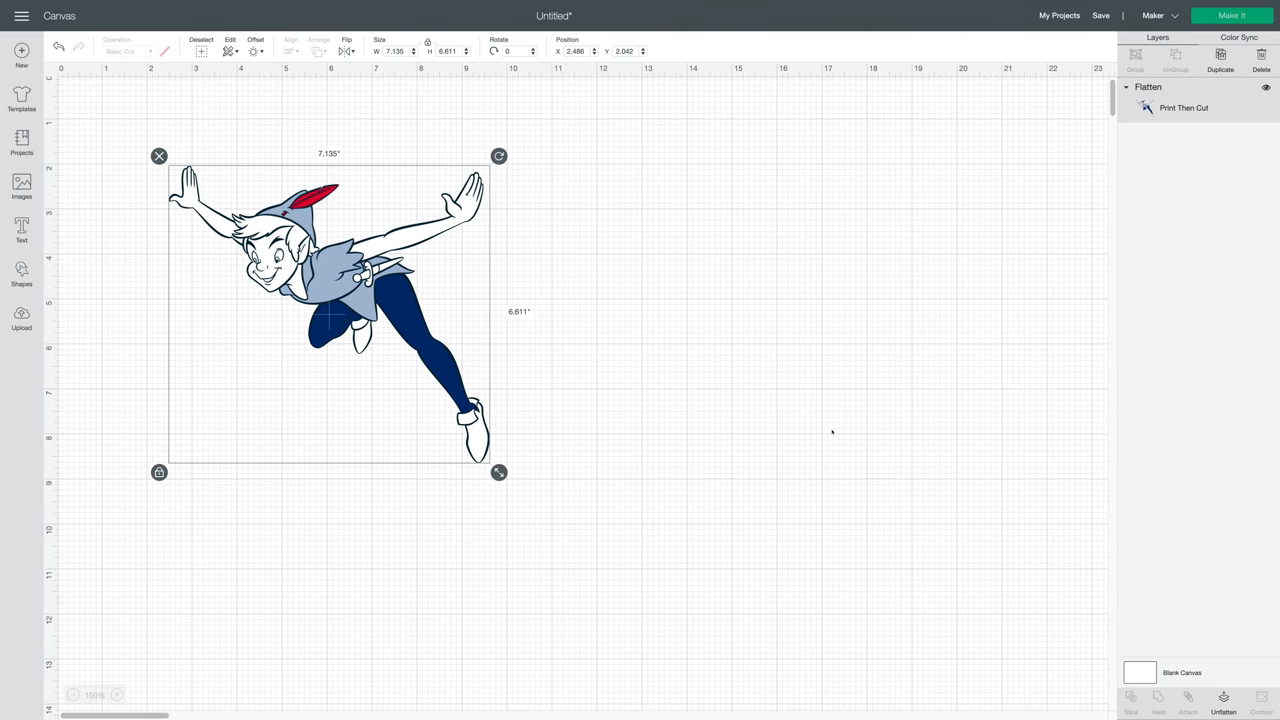
pyautogui.click(20, 184)
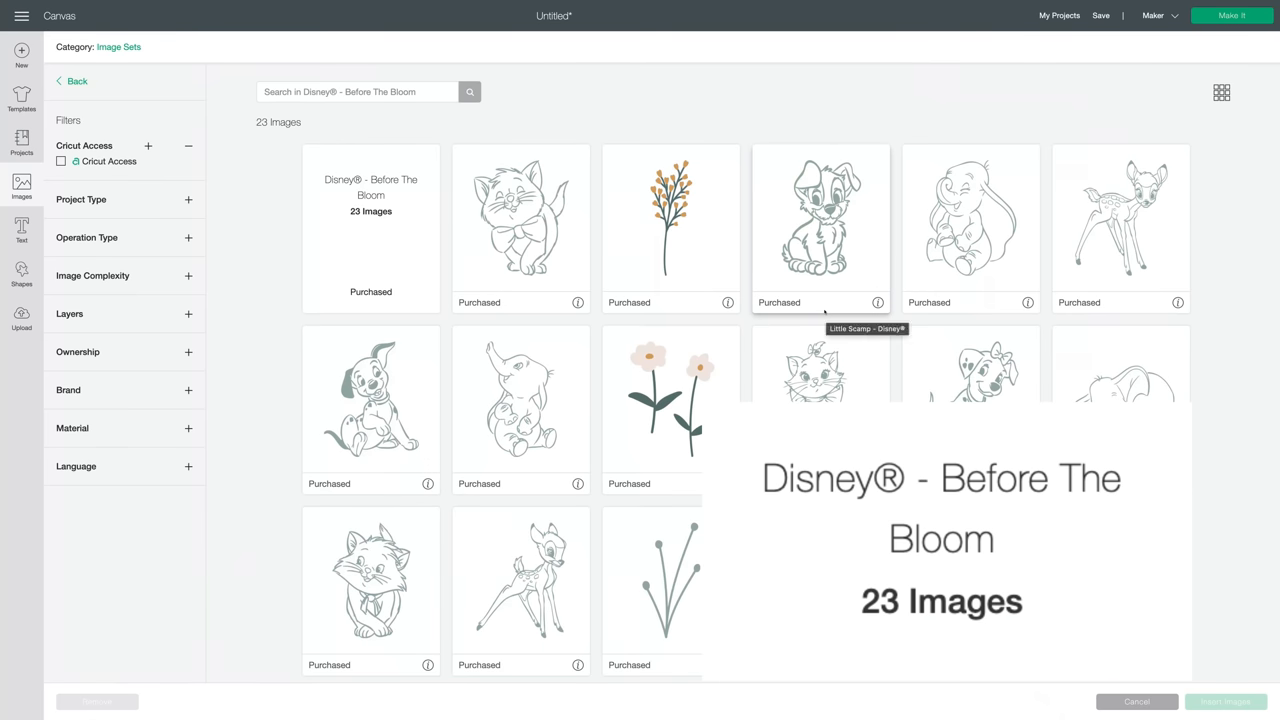
# Insert Toulouse, Dumbo and Little Scamp from Before The Bloom onto the canvas.
pyautogui.scroll(-3)
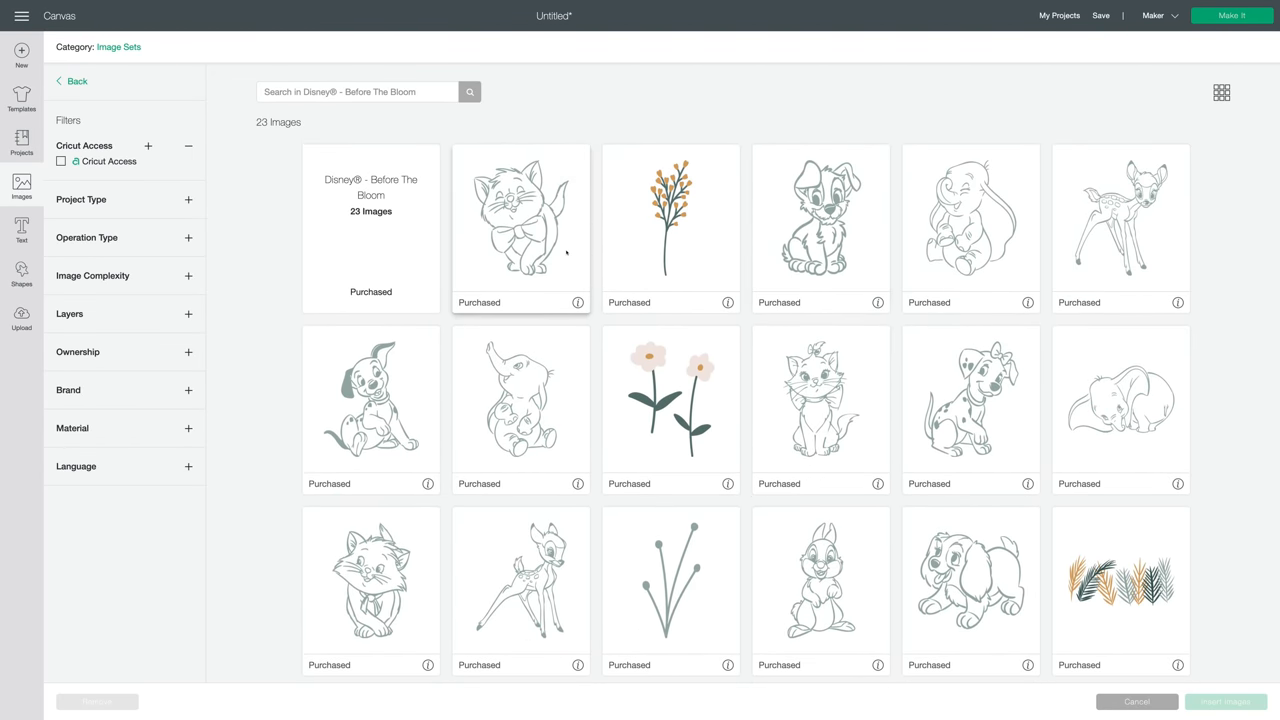
pyautogui.click(1224, 700)
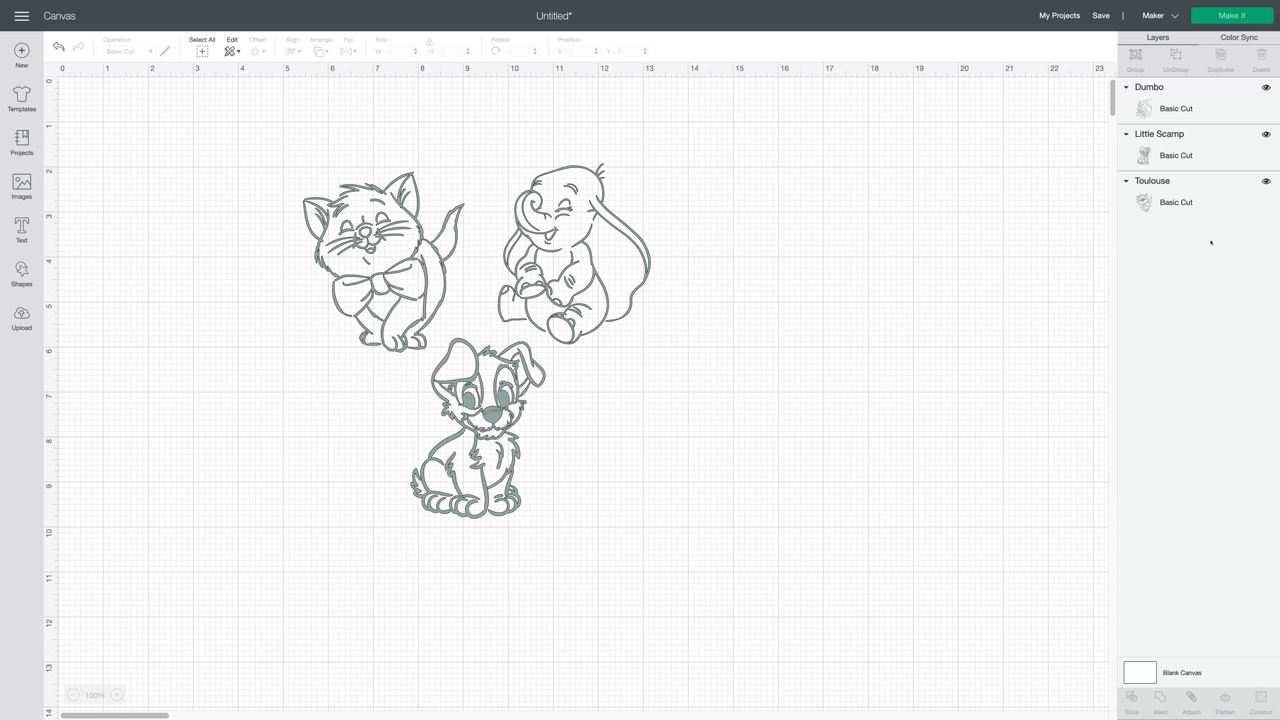
pyautogui.moveTo(622, 276)
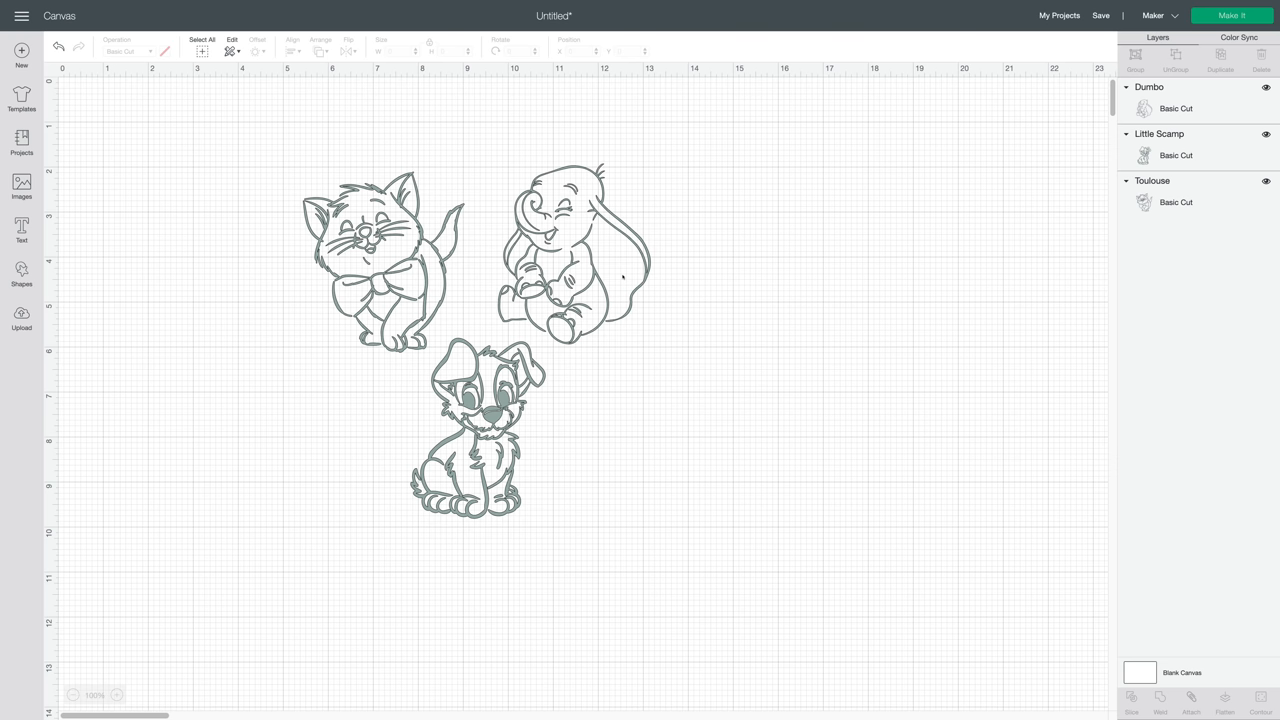
pyautogui.moveTo(852, 718)
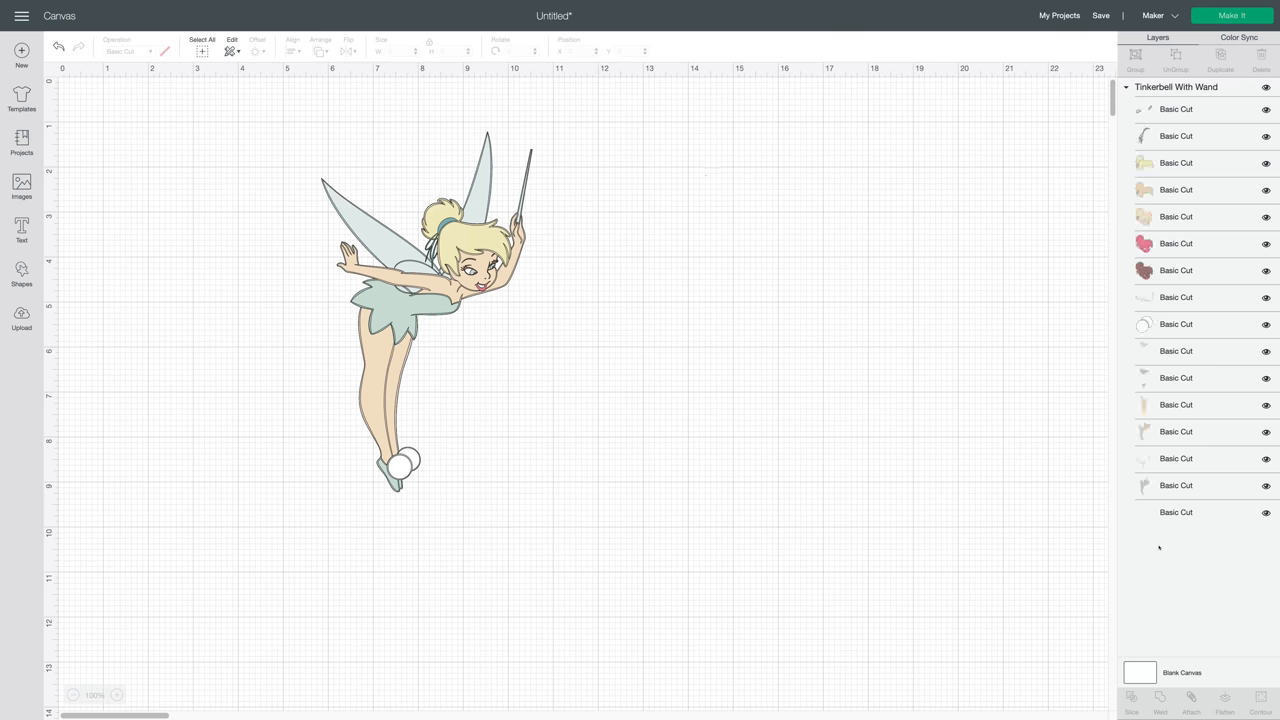
# Select all of Tinkerbell With Wand's pieces and flatten them into one Print Then Cut image.
pyautogui.moveTo(272, 84); pyautogui.dragTo(522, 198)
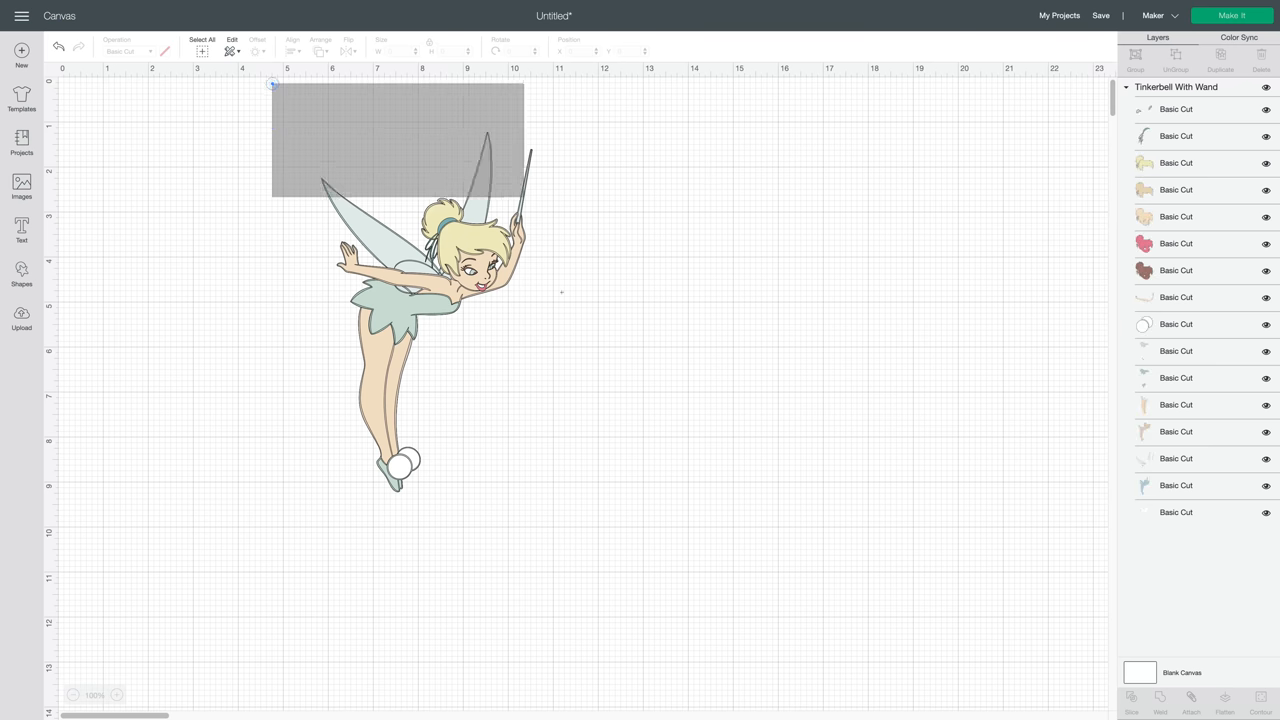
pyautogui.rightClick(400, 300)
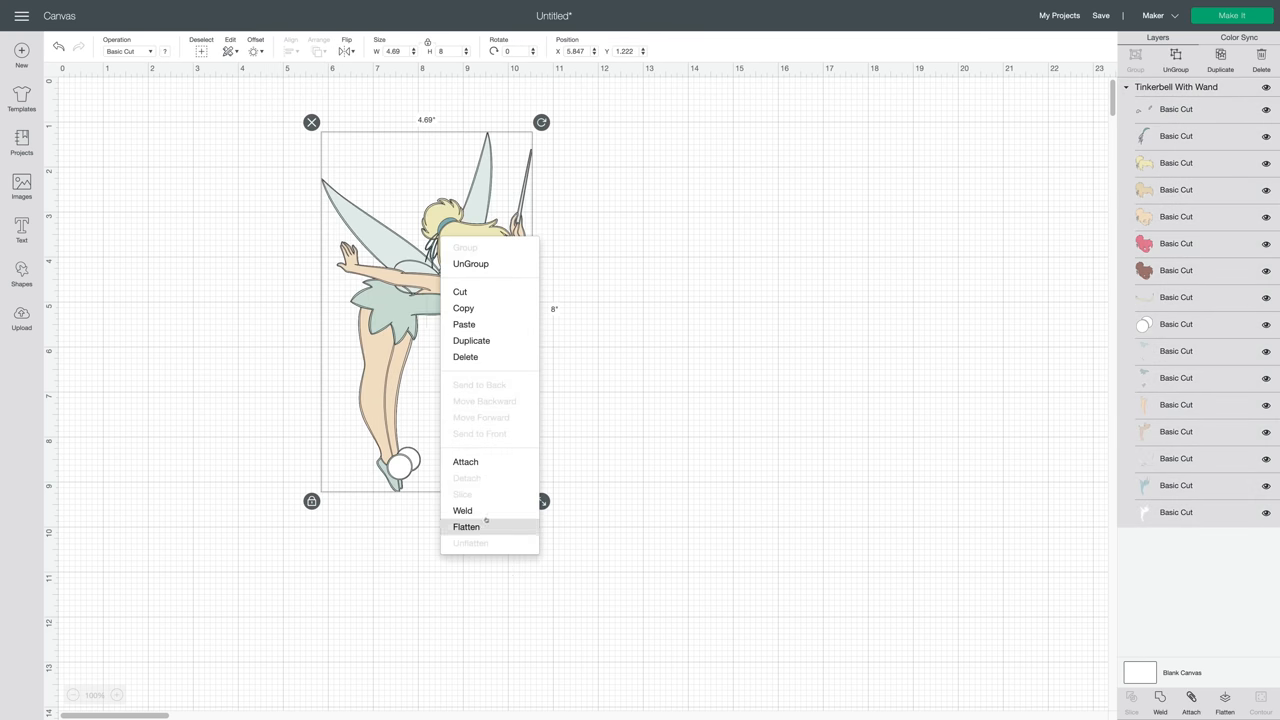
pyautogui.click(468, 526)
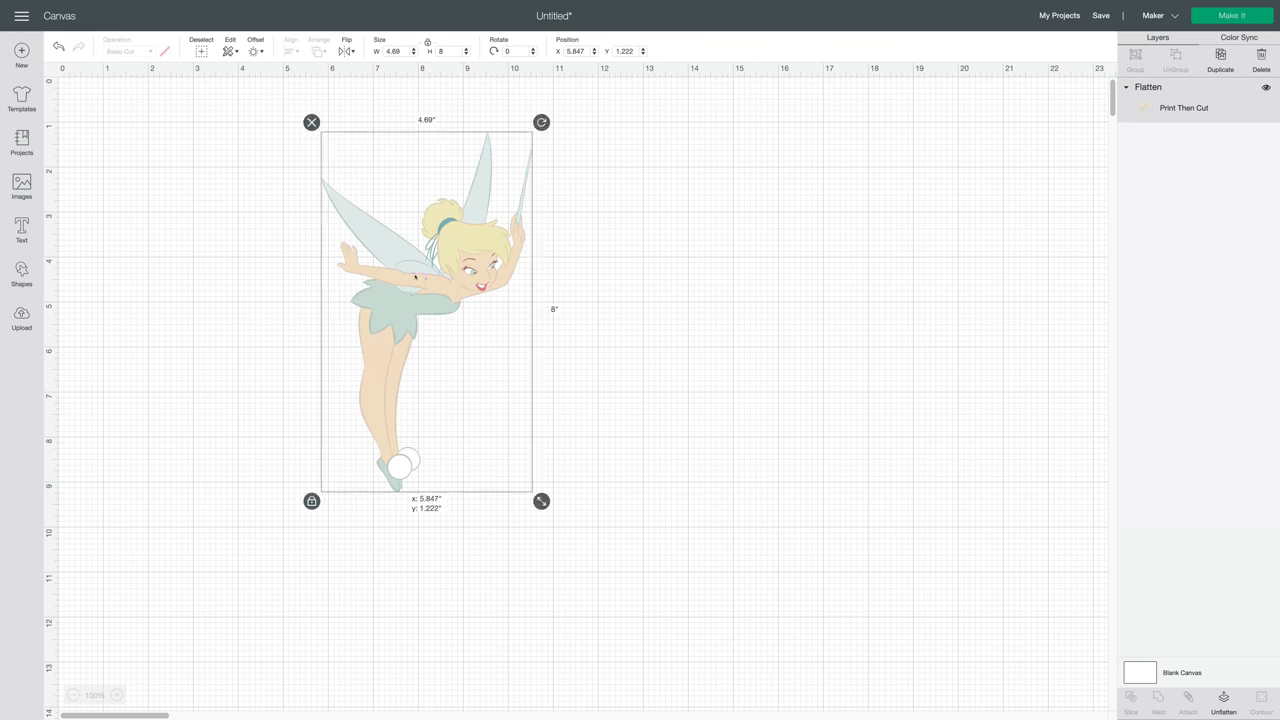